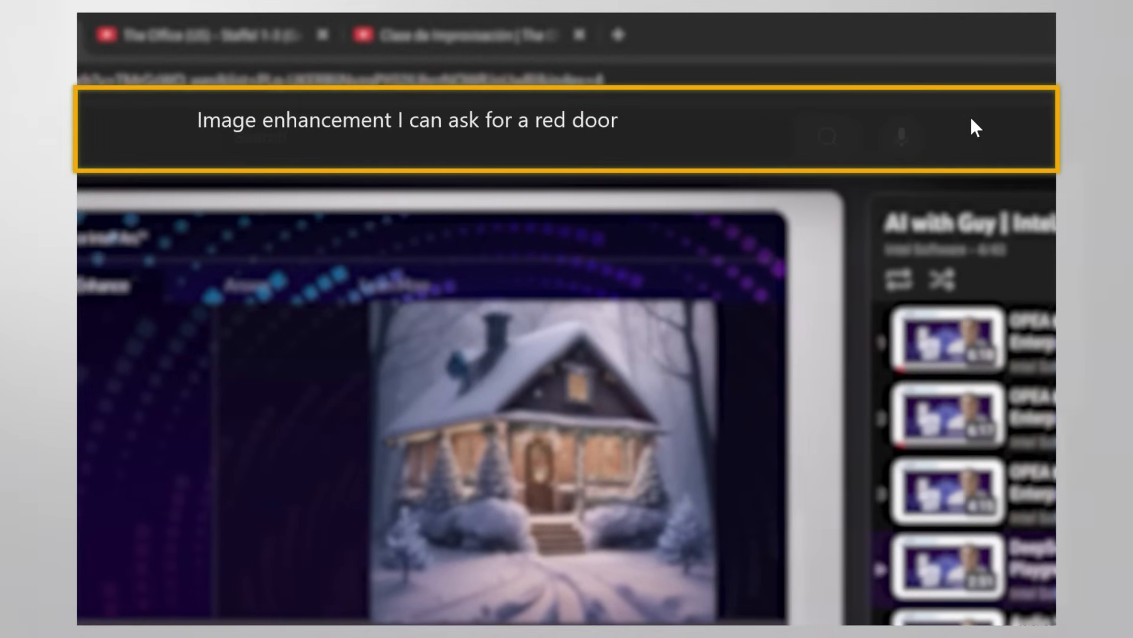
# Finish the enhancement request with 'to my cottage and mark'
pyautogui.write('to my cottage and mark')
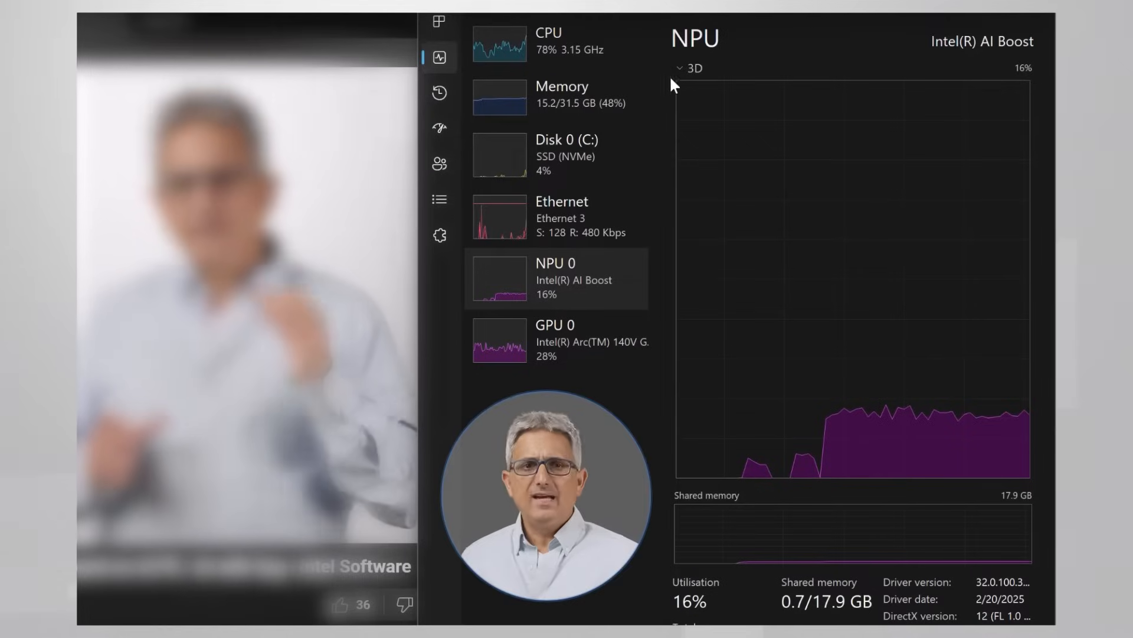
pyautogui.moveTo(553, 45)
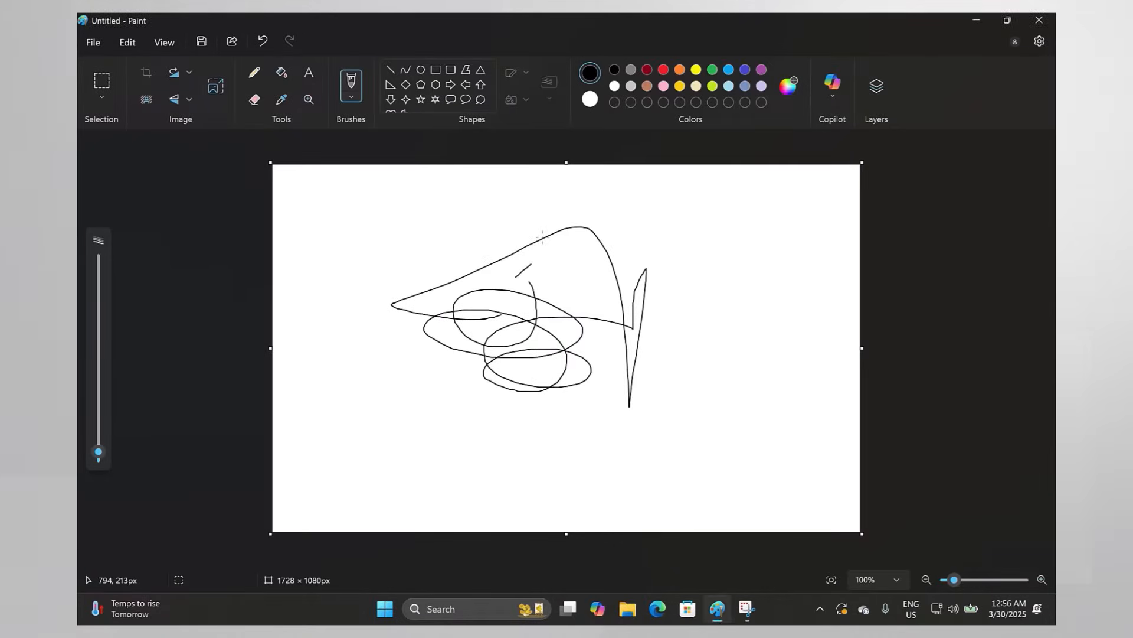
# Launch Cocreator from Paint's Copilot menu to turn the sketch into artwork
pyautogui.click(831, 87)
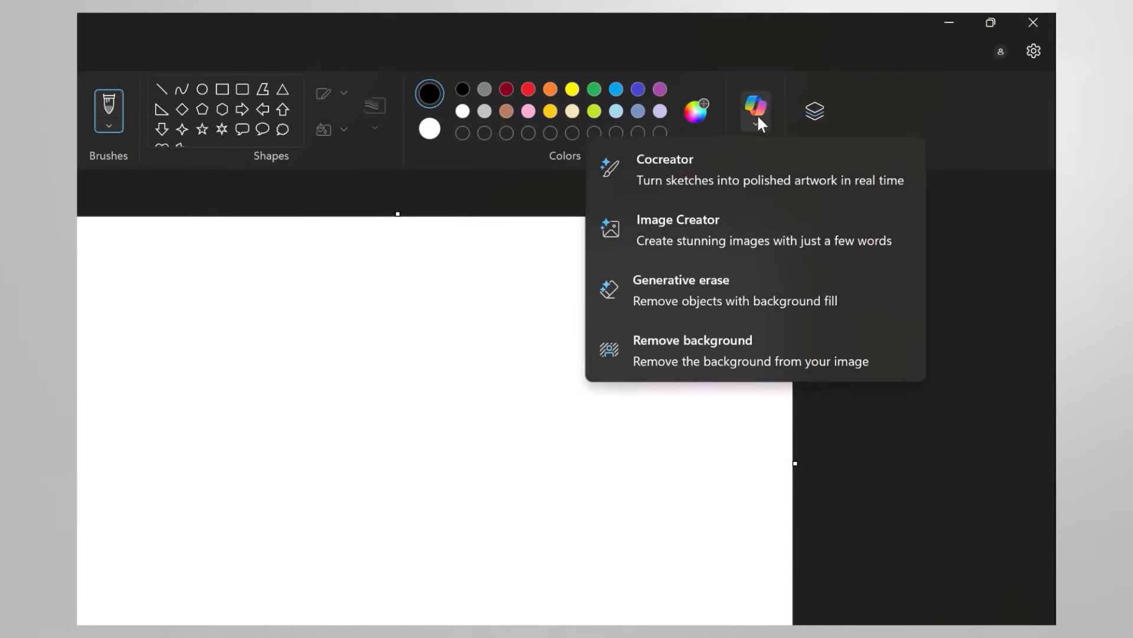
pyautogui.click(663, 169)
pyautogui.write('mountain landscape with sunset and birds behind')
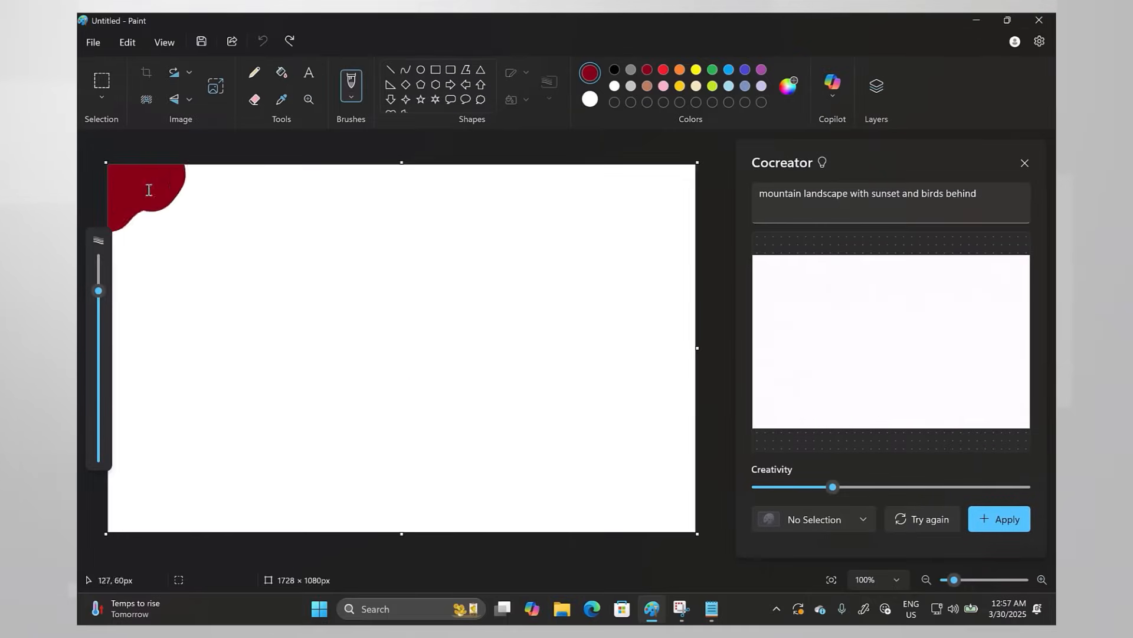
# Raise the Creativity slider and extend the prompt with a lake reflecting the mountains
pyautogui.click(998, 519)
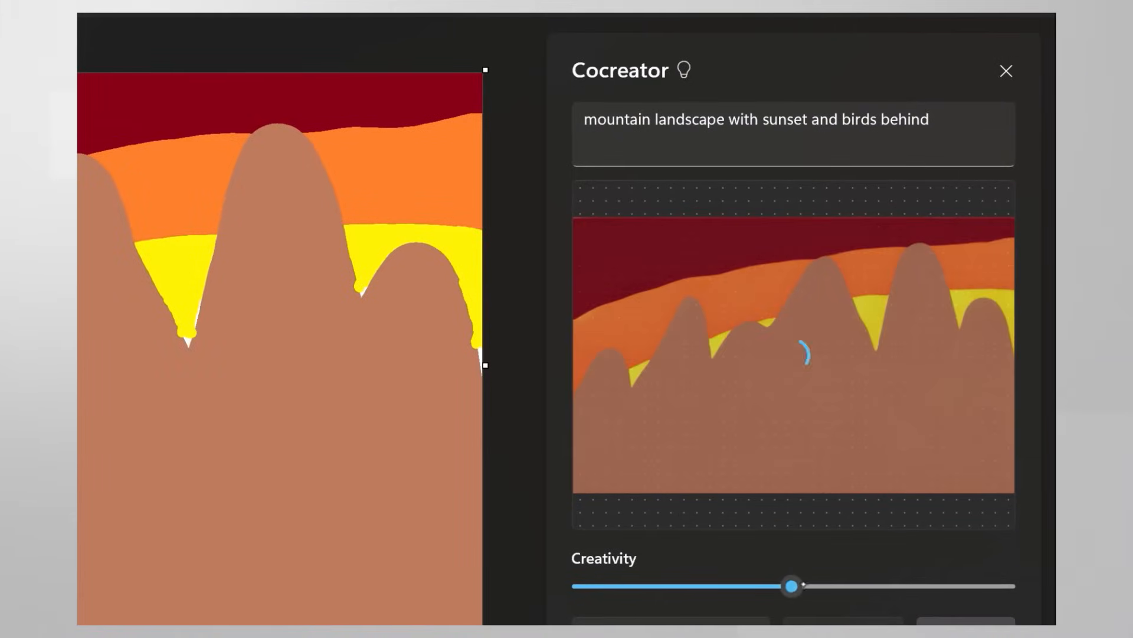
pyautogui.moveTo(792, 586); pyautogui.dragTo(877, 586)
pyautogui.write(', beautiful lake reflecting the')
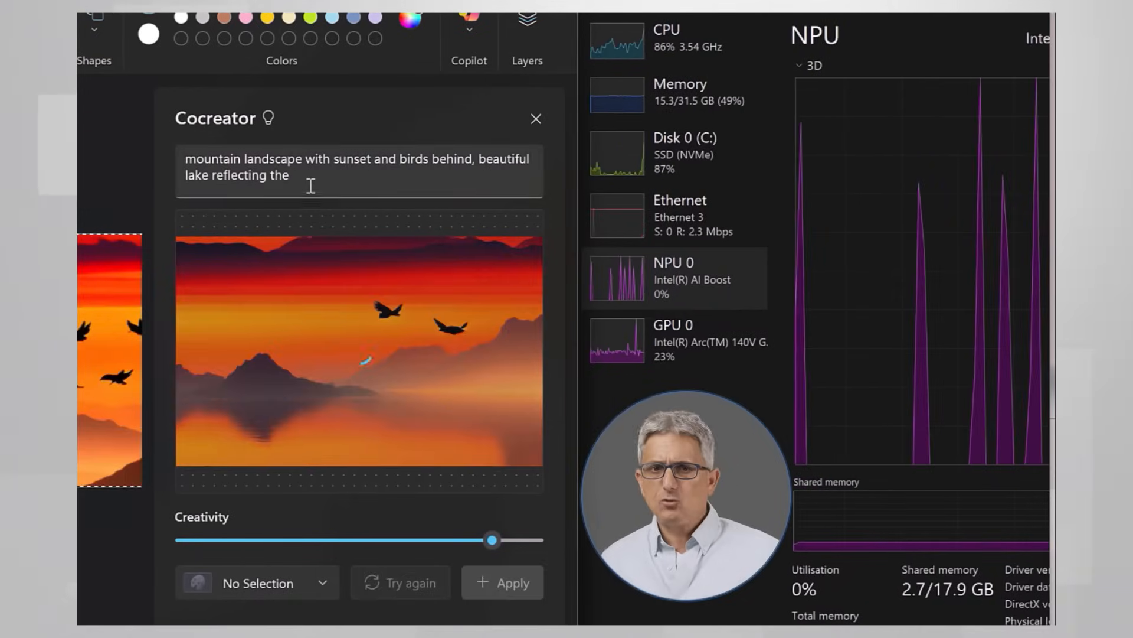
pyautogui.write('mountains')
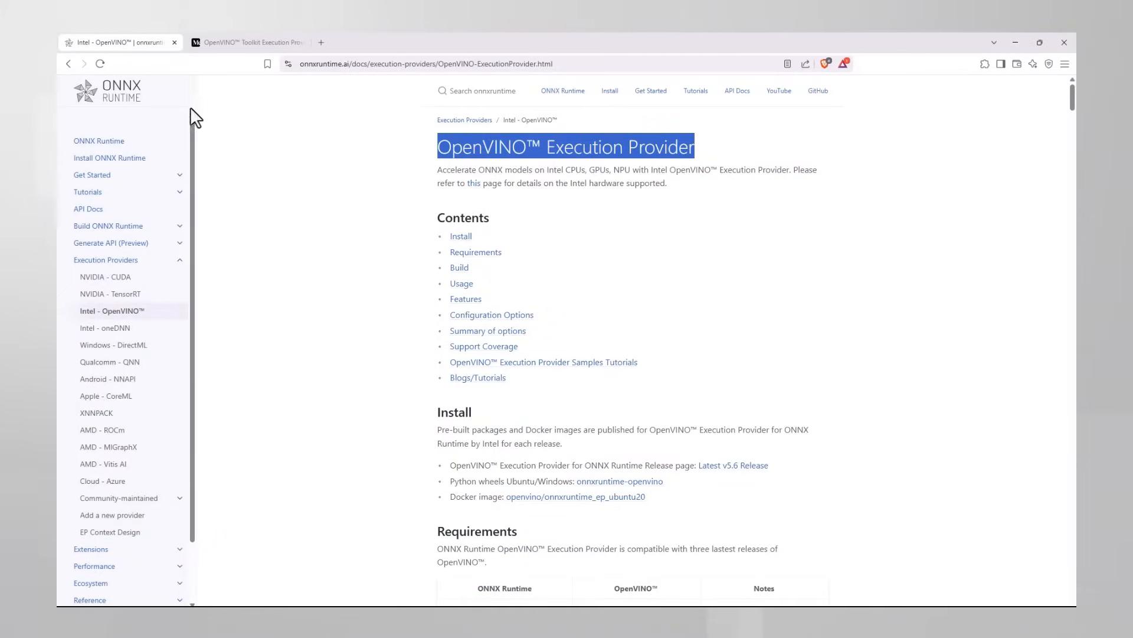
pyautogui.moveTo(126, 97)
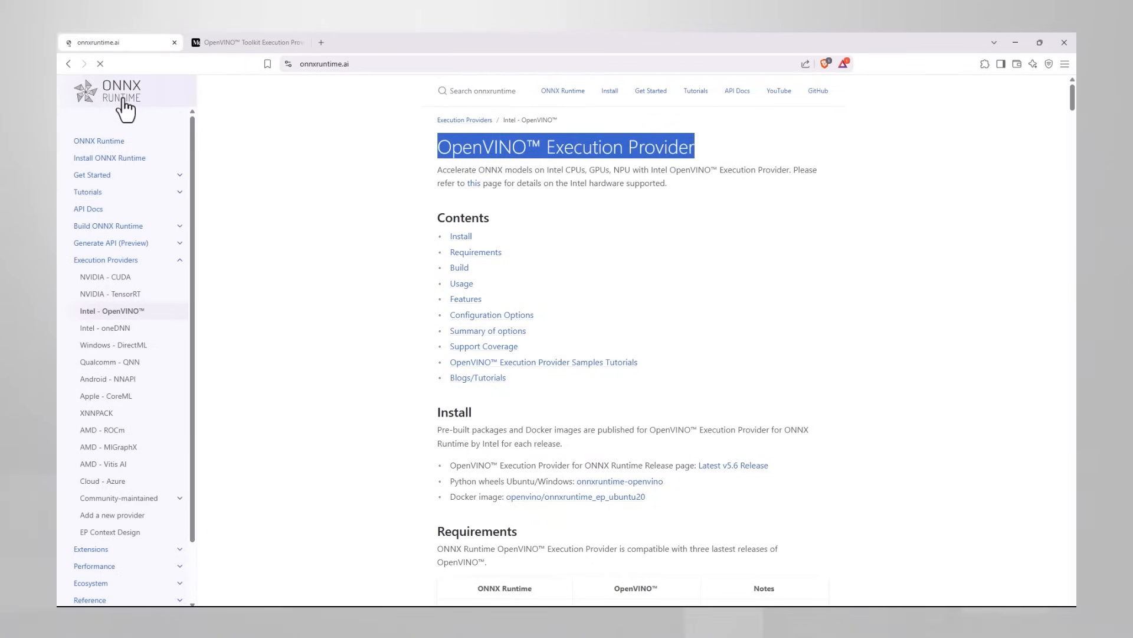
# Go to the ONNX Runtime home page via its logo
pyautogui.click(245, 42)
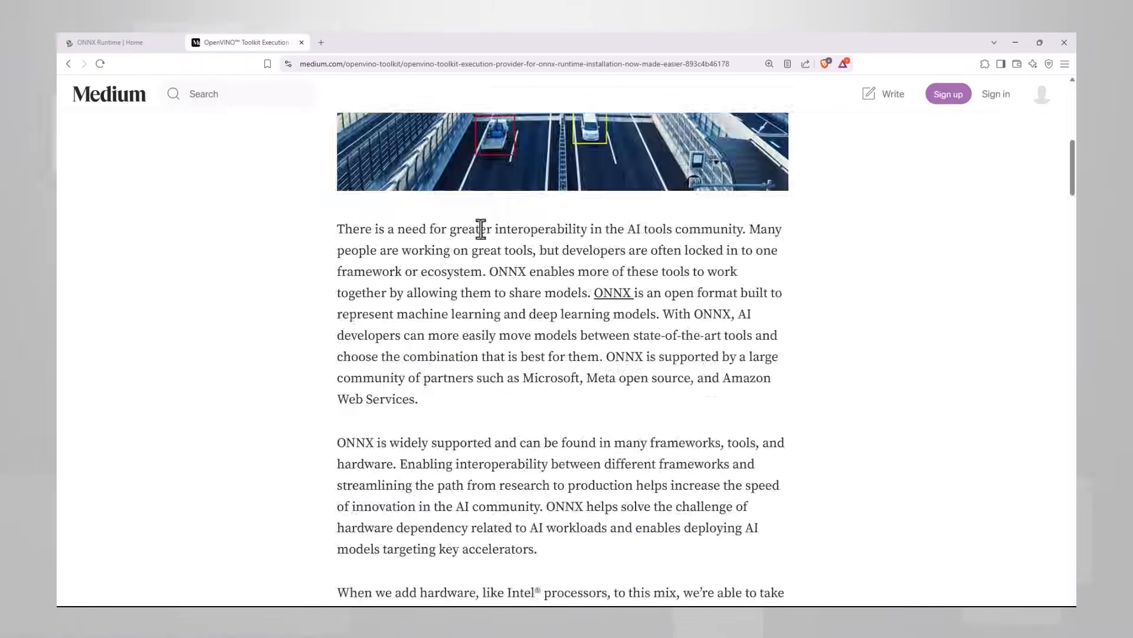